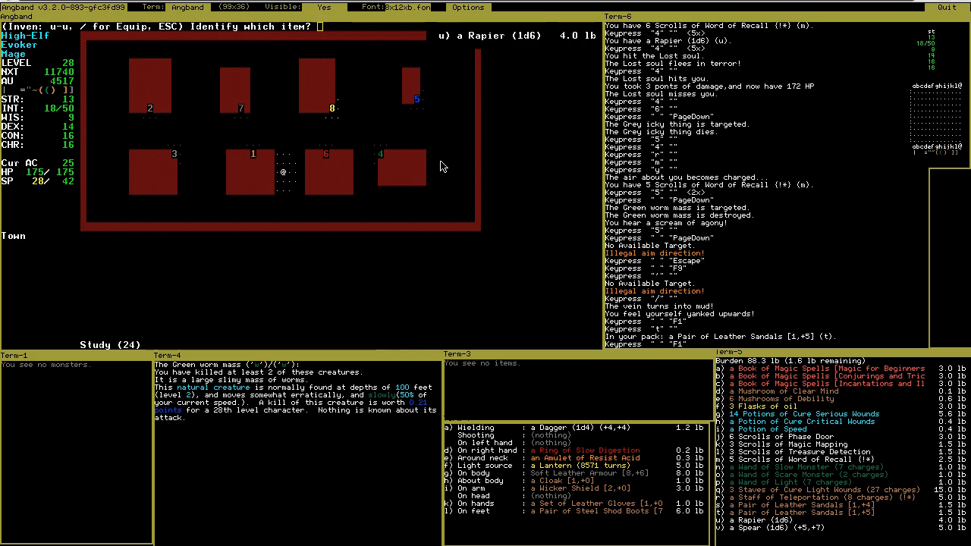
- Identify the rapier, wear the Leather Sandals [1,+5] and discard the Steel Shod Boots
key("u")
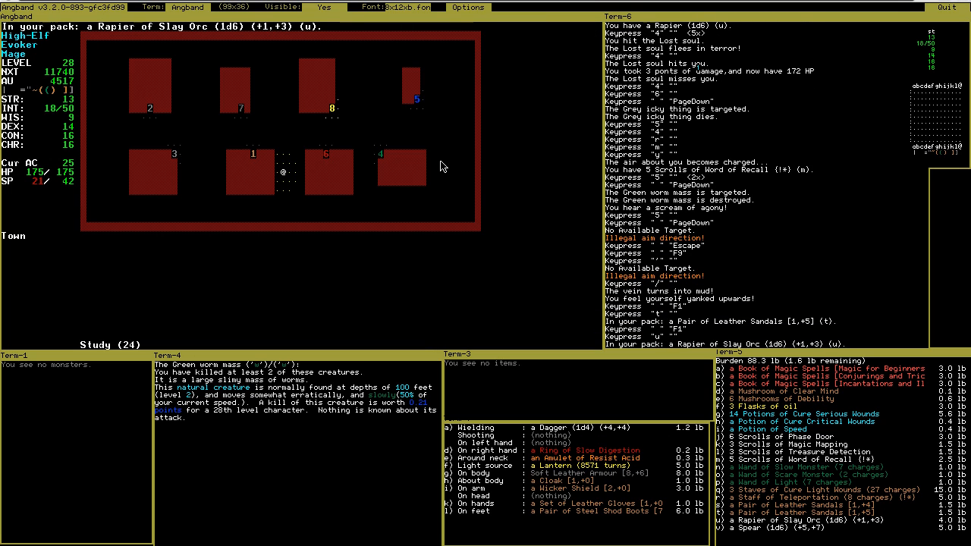
key("w")
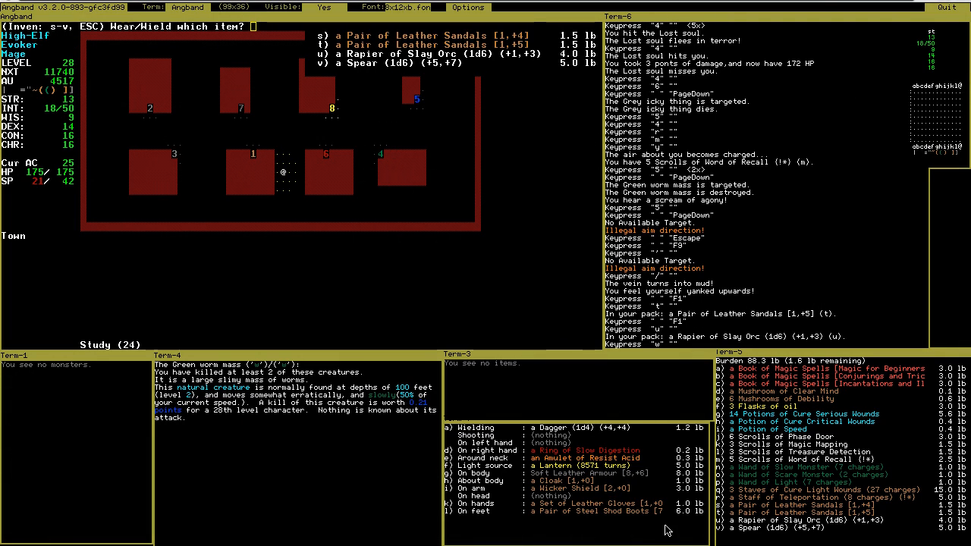
mouse_move(656, 524)
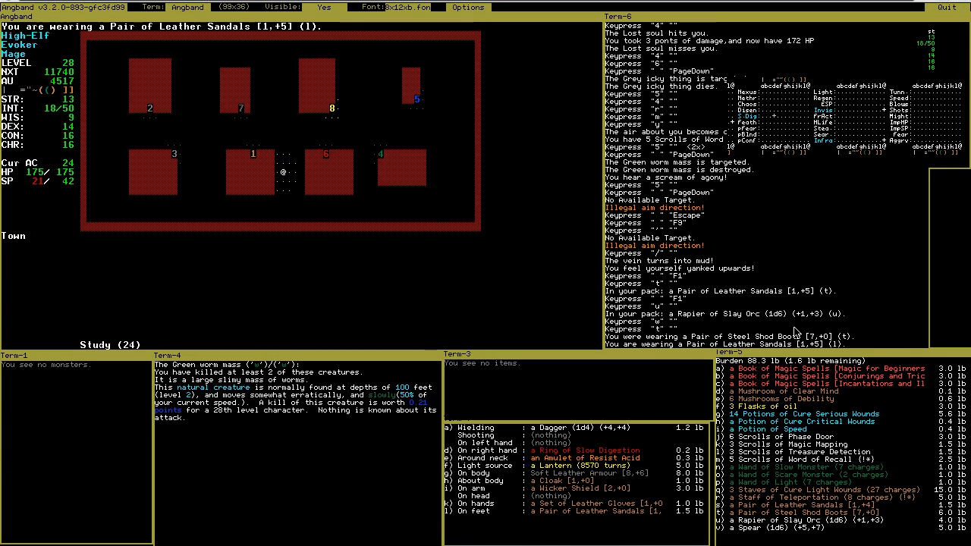
key("k")
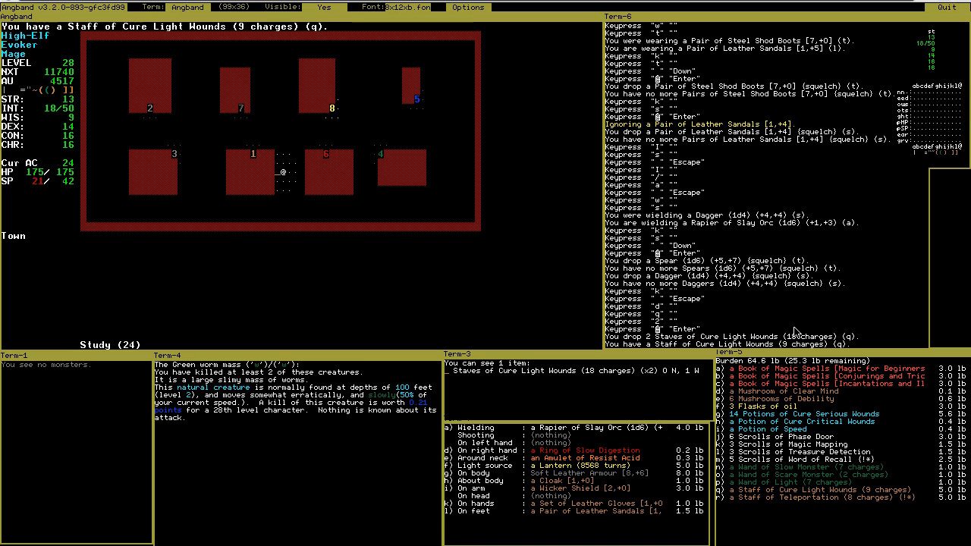
- Walk to the home to drop spare Cure staves and potions, then return to town
key("Down")
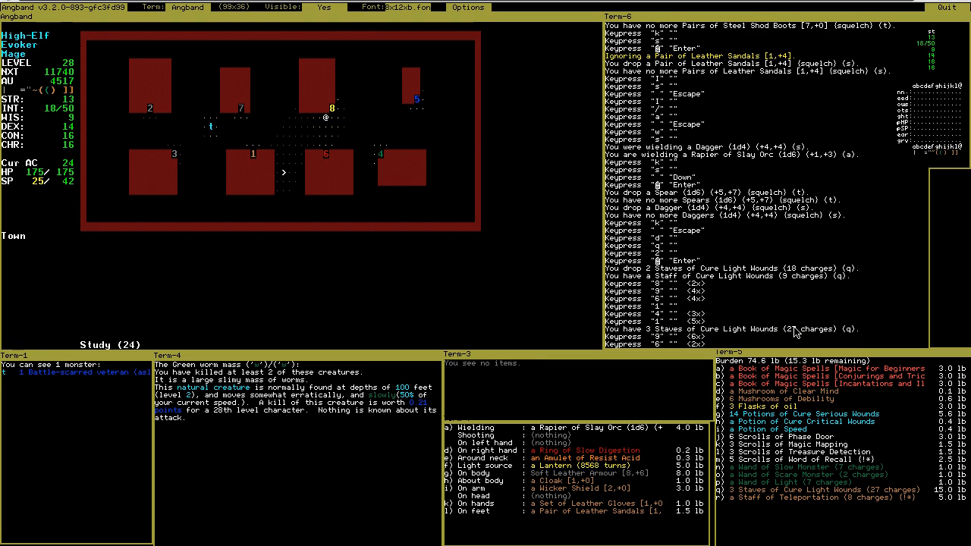
key("d")
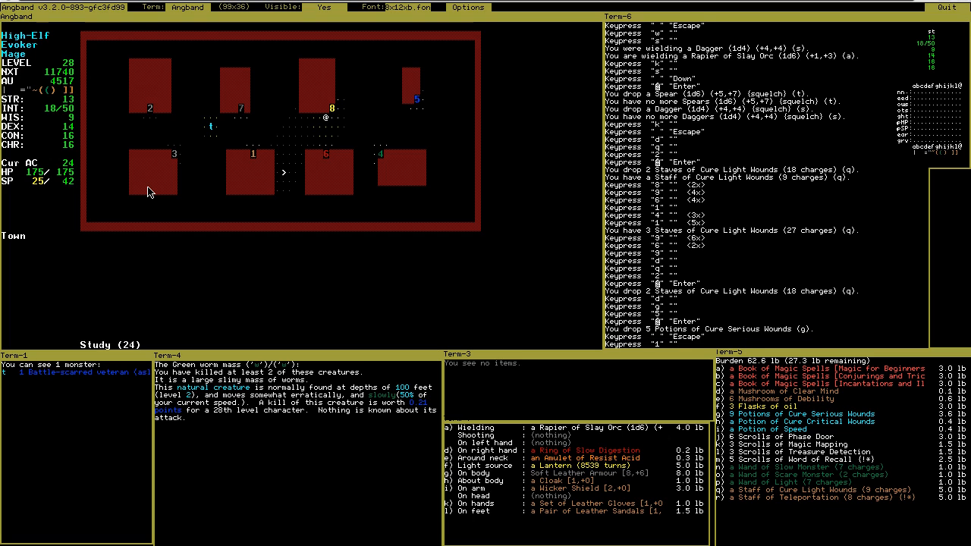
key("F5")
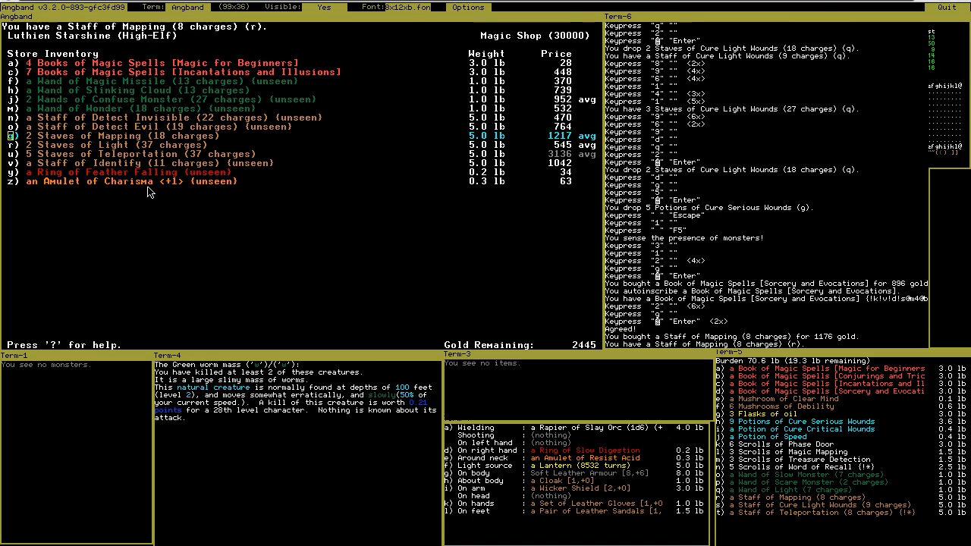
- Leave the Magic Shop and buy two Potions of Restore Mana at the Black Market
key("Escape")
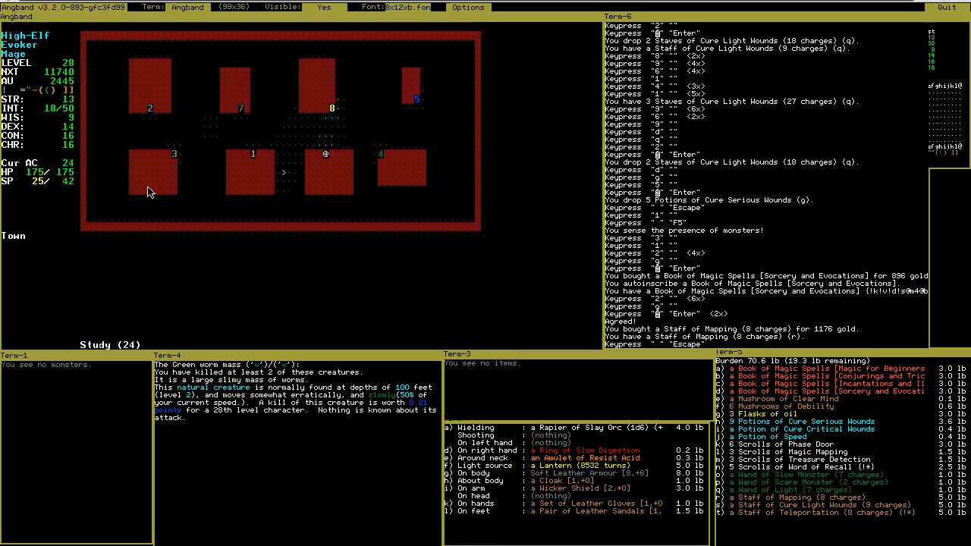
mouse_move(555, 211)
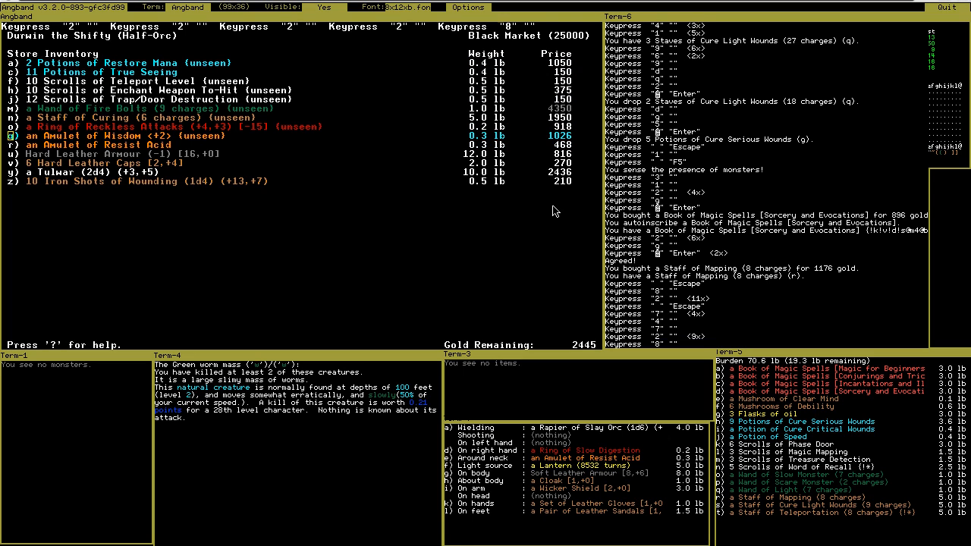
key("8")
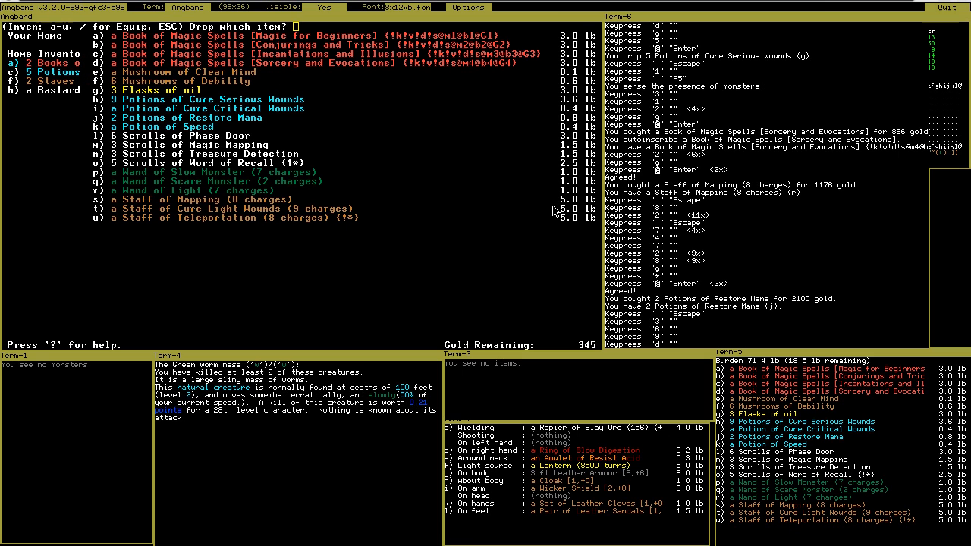
mouse_move(252, 129)
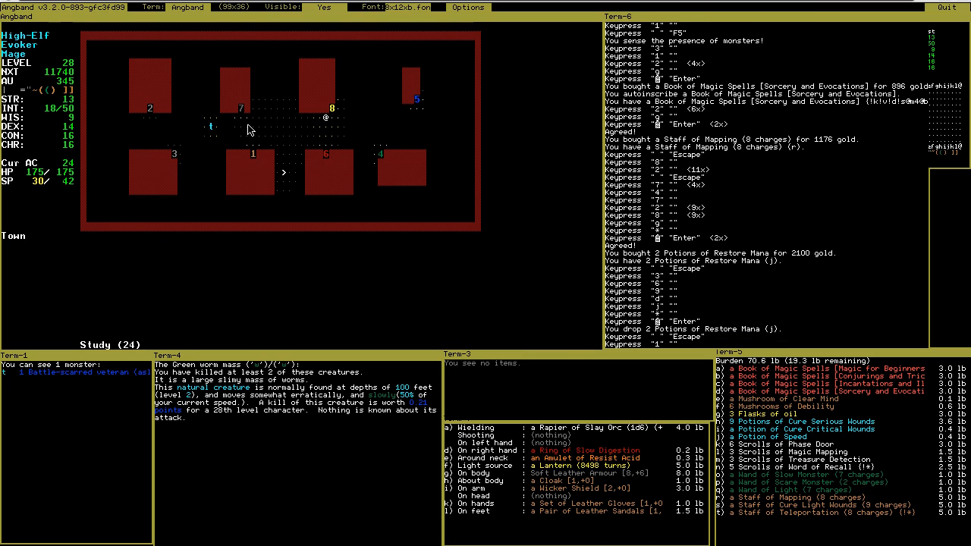
- Study the new Sorcery and Evocations spells, including Mass Sleep and Fire Ball
key("G")
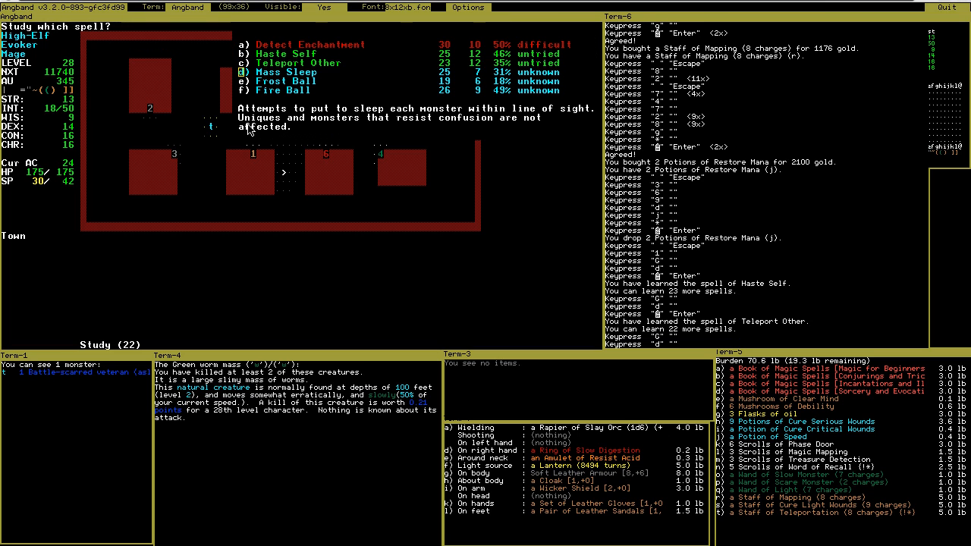
key("d")
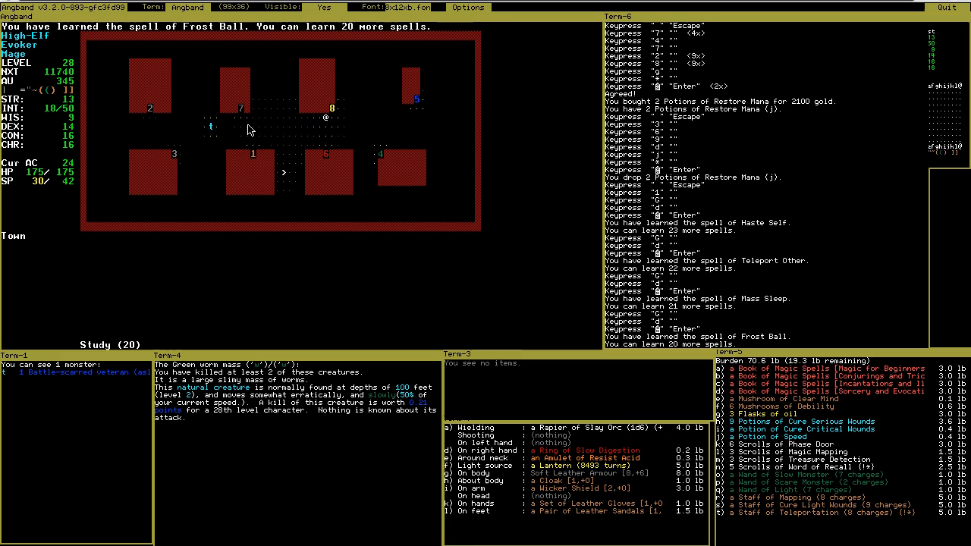
key("G")
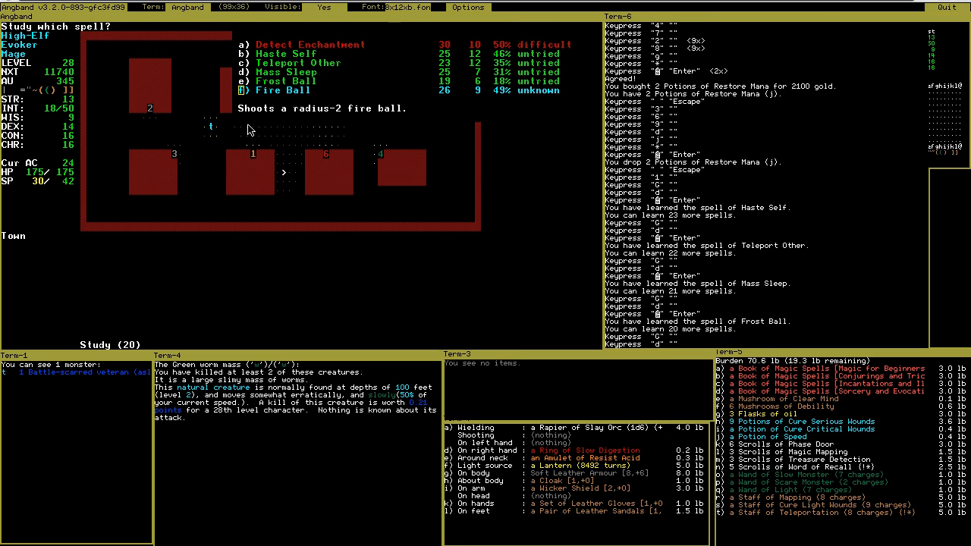
key("f")
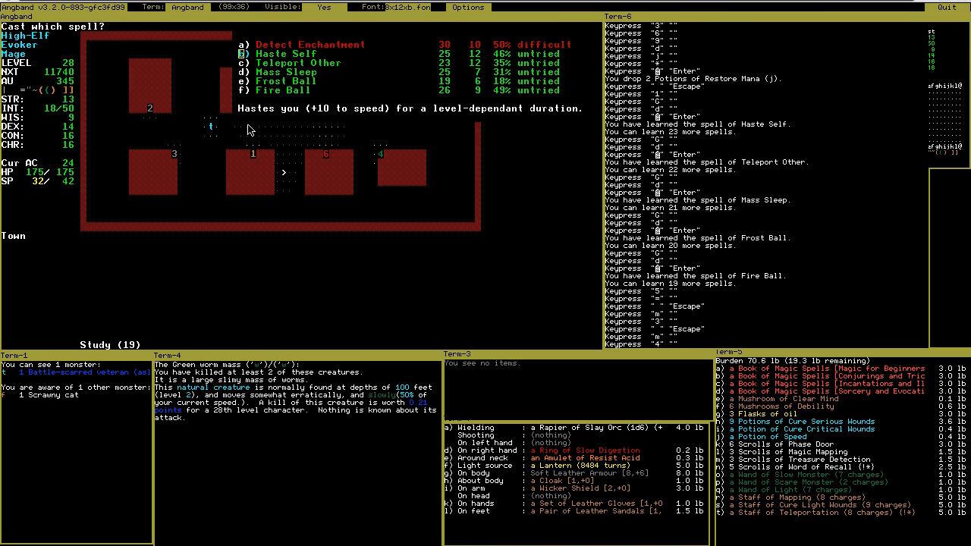
- Cast Haste Self and attack the scrawny cat and the battle-scarred veteran
left_click(469, 7)
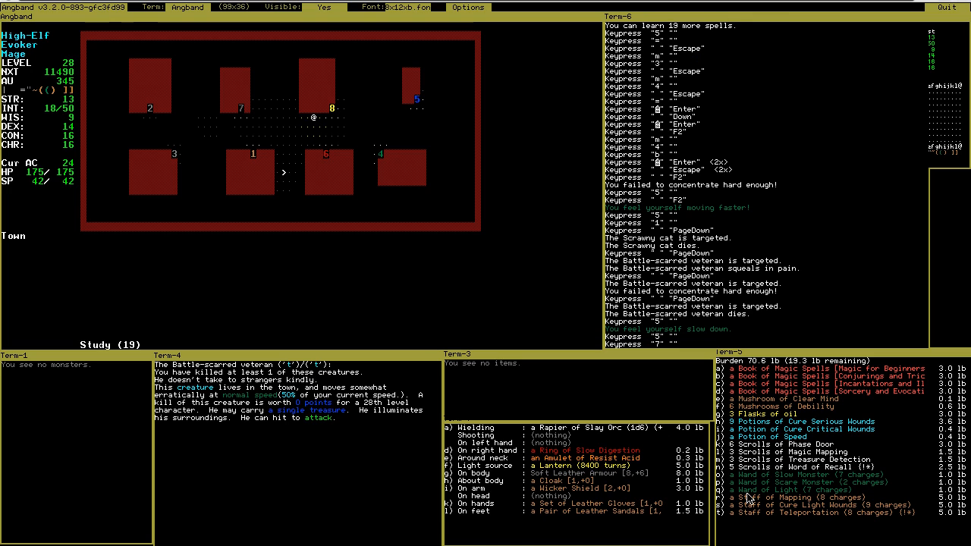
mouse_move(572, 239)
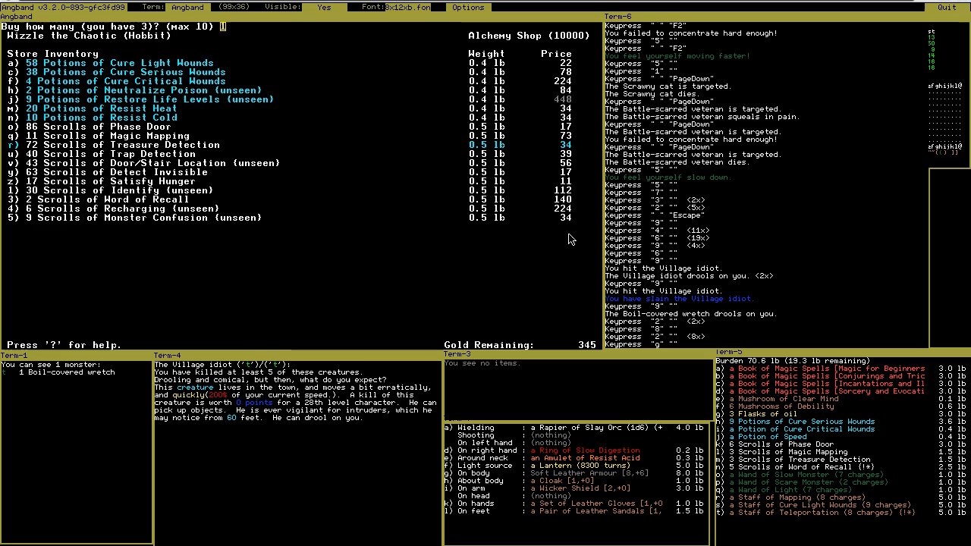
- Buy 7 Scrolls of Treasure Detection and head back out into town
type("7")
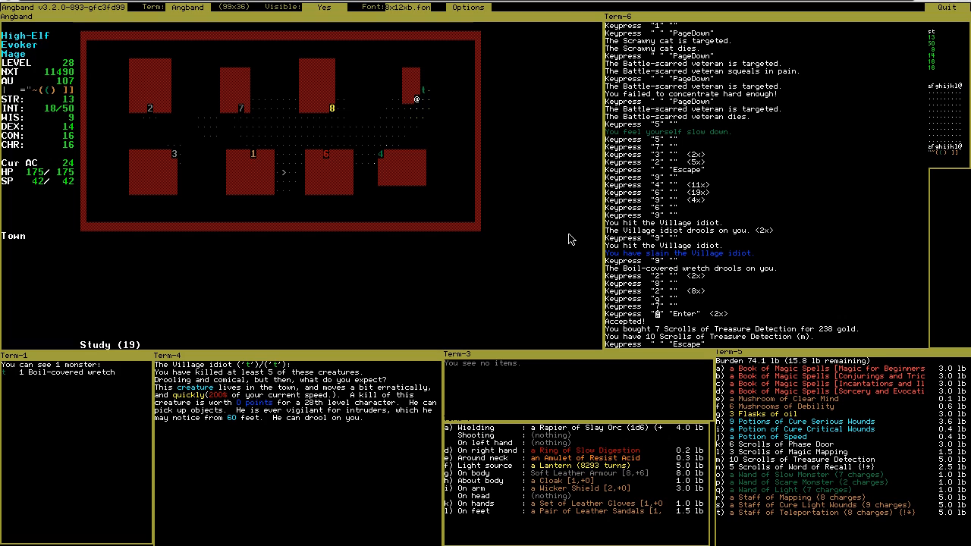
key("r")
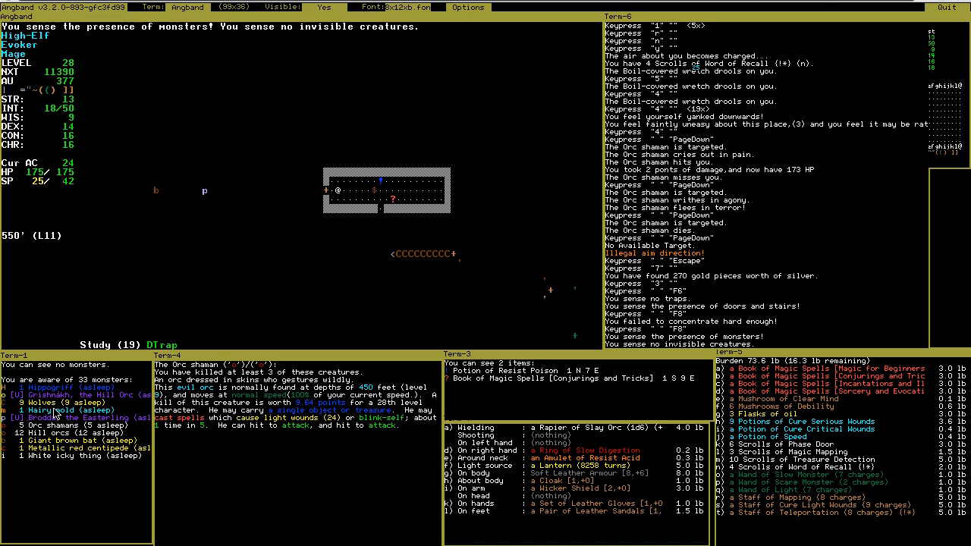
mouse_move(465, 138)
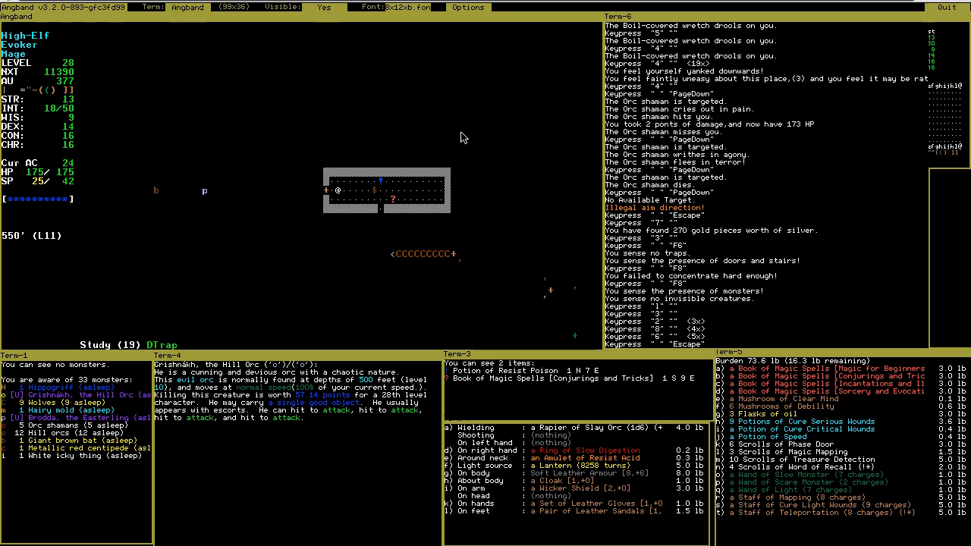
- Read a Treasure Detection scroll while exploring and pick up the detected gold and items
key("r")
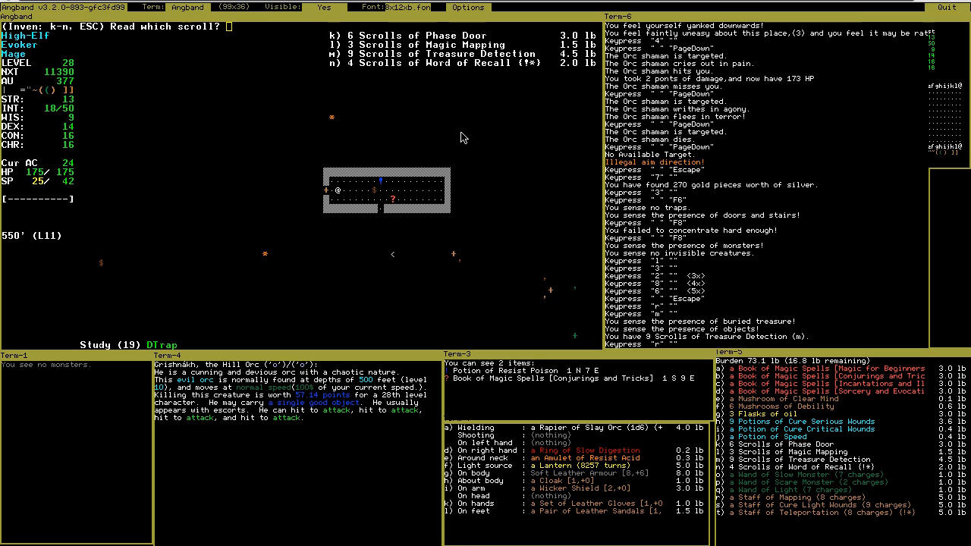
key("l")
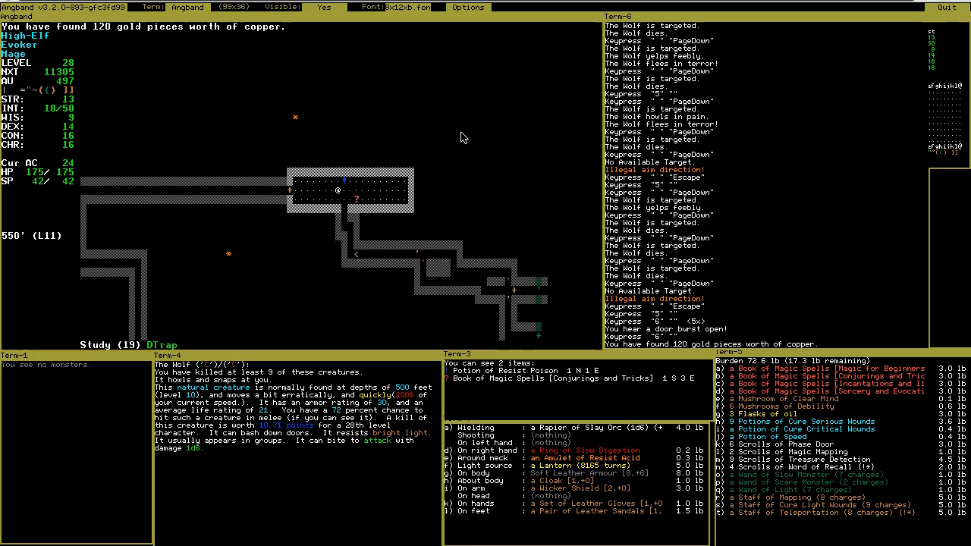
key("g")
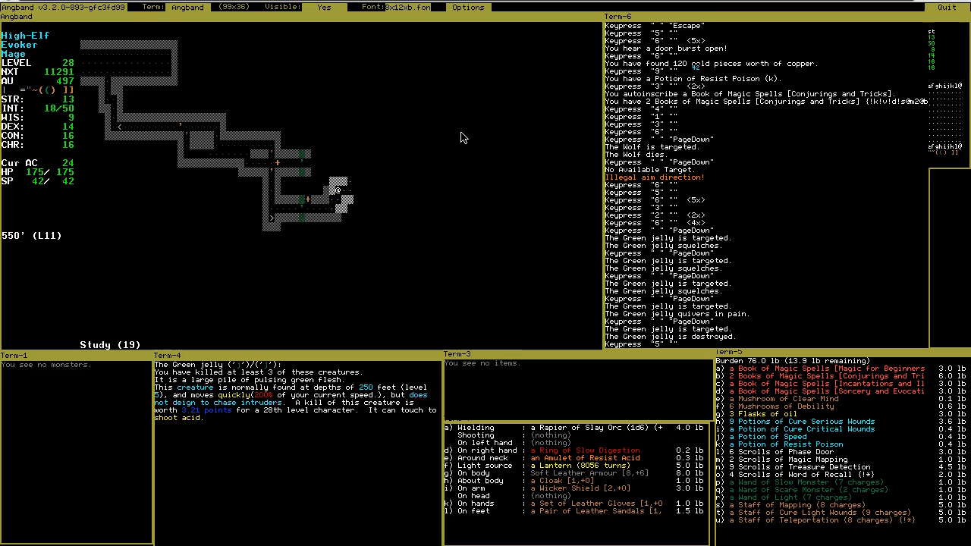
- Cast attack spells at the Lemures and identify the Silver Rod
key("m")
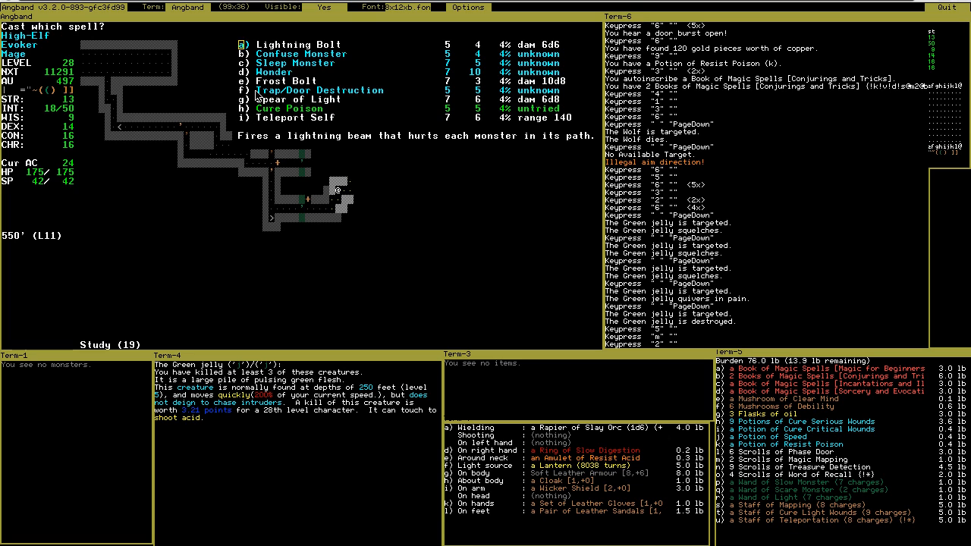
mouse_move(558, 280)
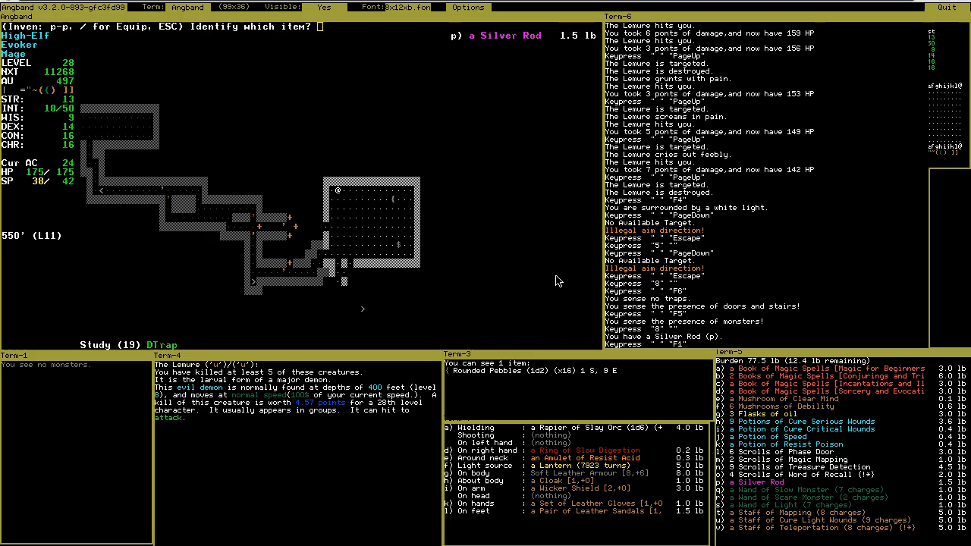
key("I")
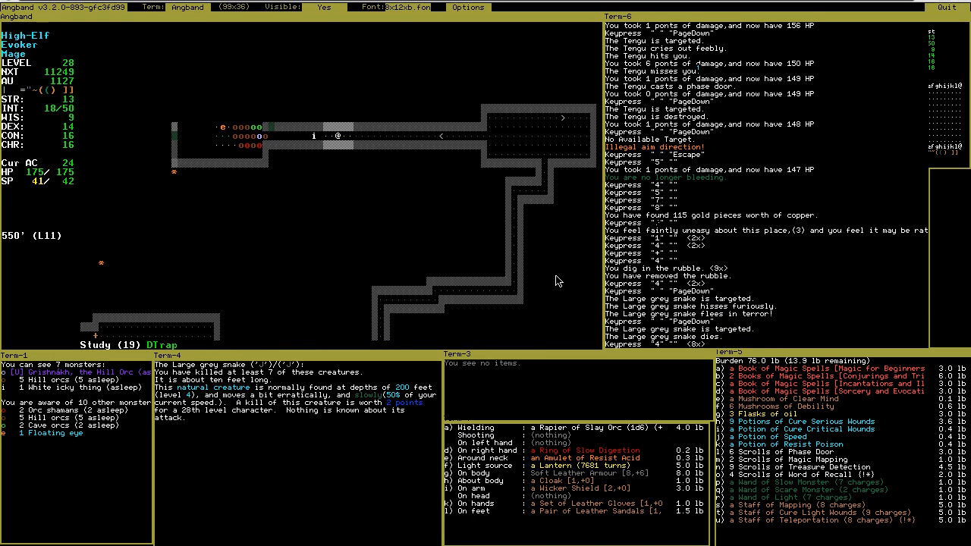
- Blast the sleeping orcs with repeated Fire Balls, then pick a potion to quaff
key("m")
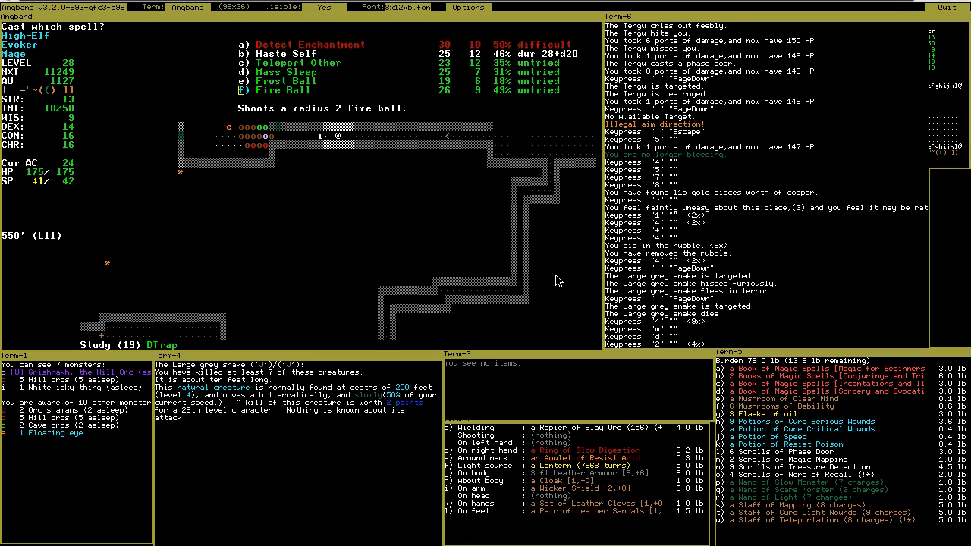
key("f")
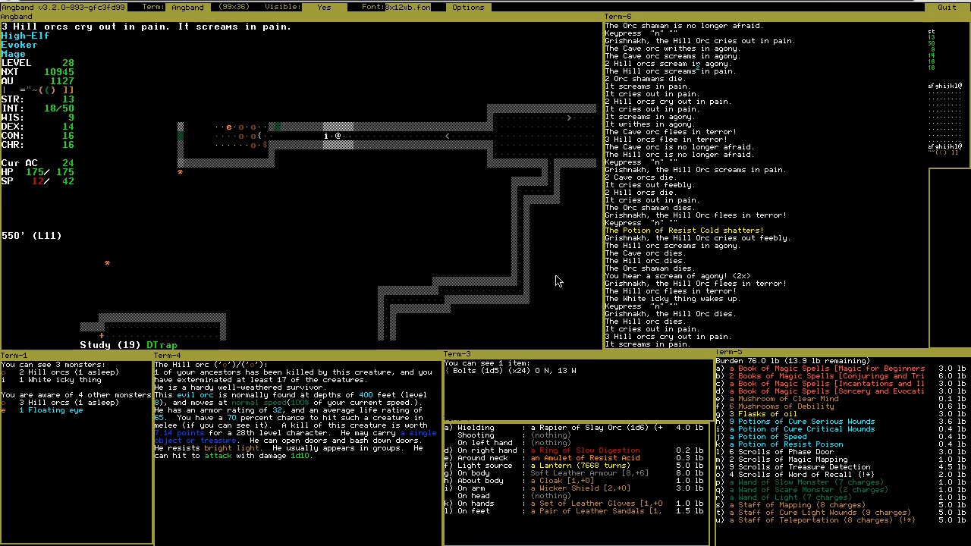
key("PageDown")
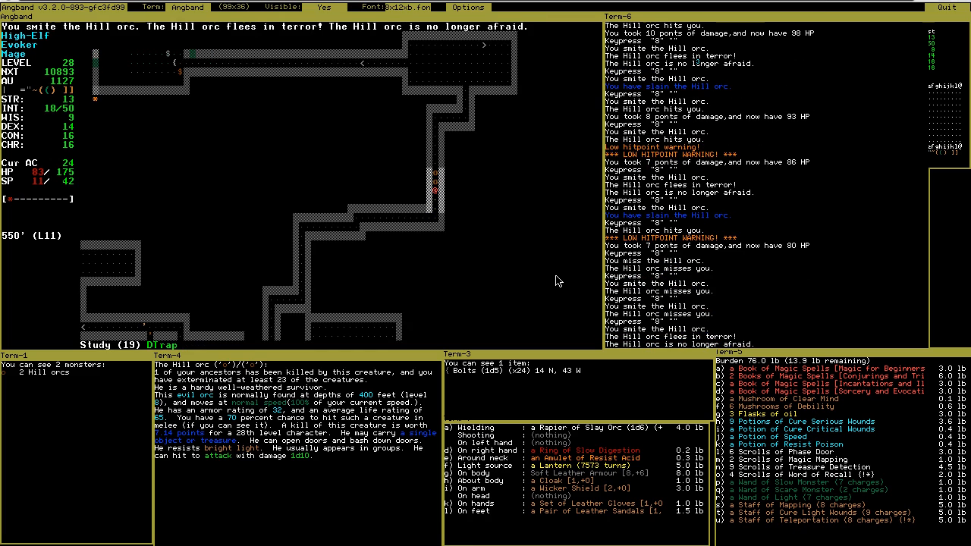
key("q")
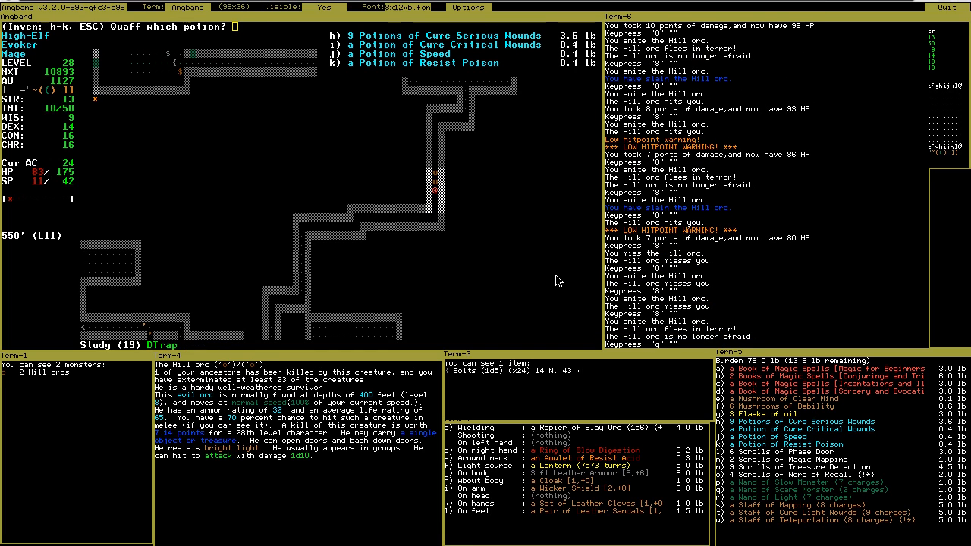
- Drink a Cure Critical Wounds potion, then keep exploring to collect gold and items
key("h")
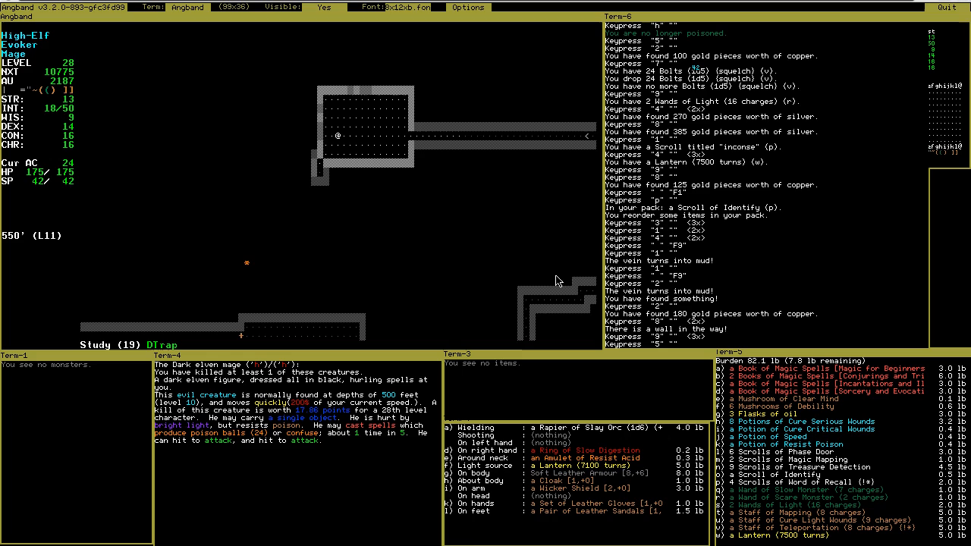
key("r")
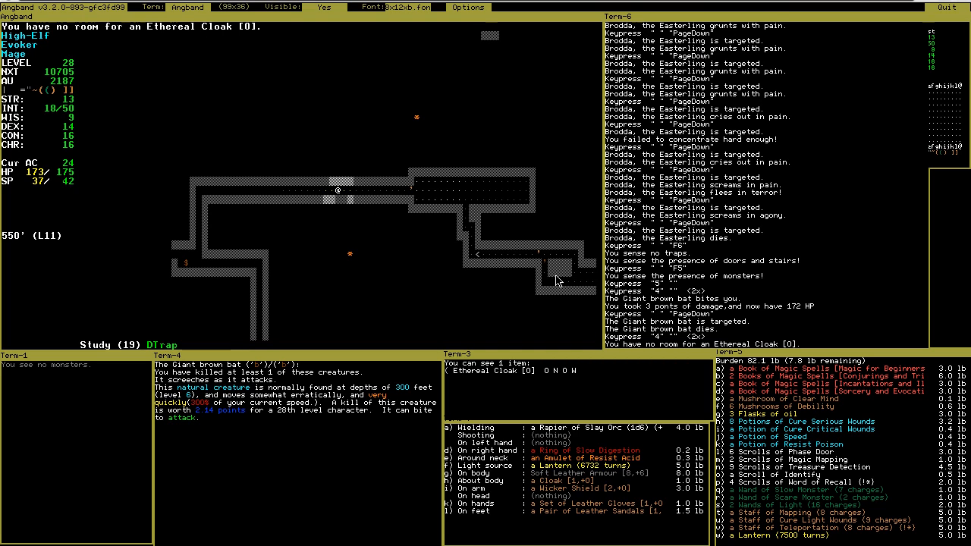
- Refuel the lamp from the spare lantern and pick up Brodda's Ethereal Cloak [0,+15]
key("F")
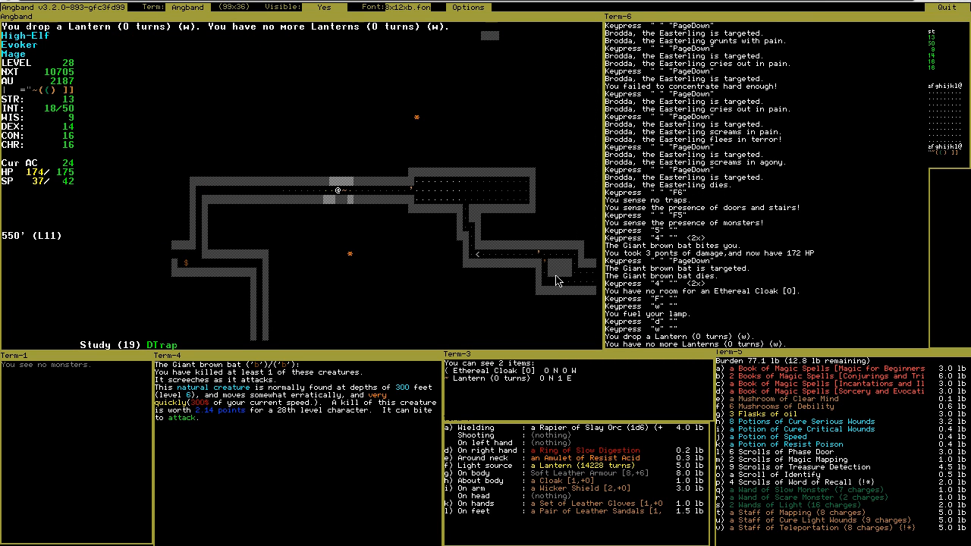
key("g")
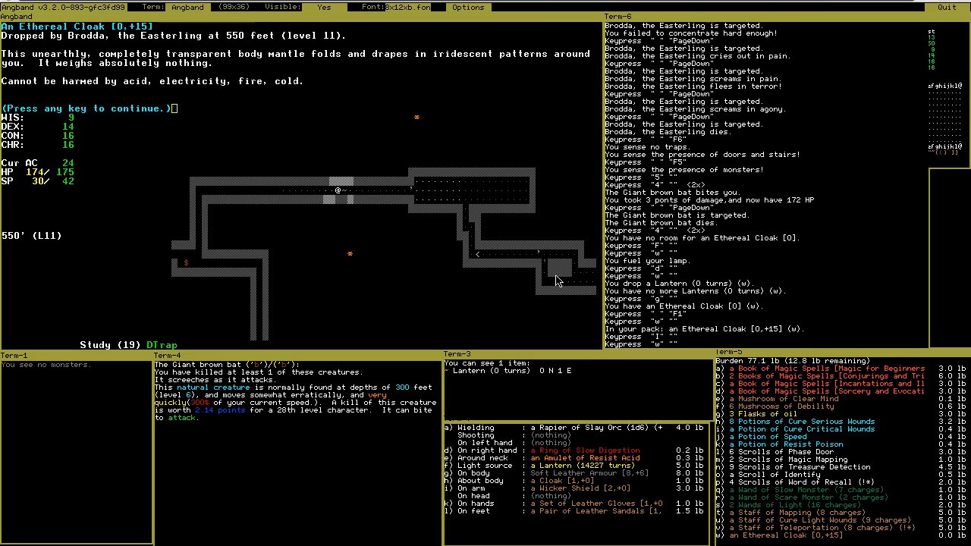
mouse_move(157, 90)
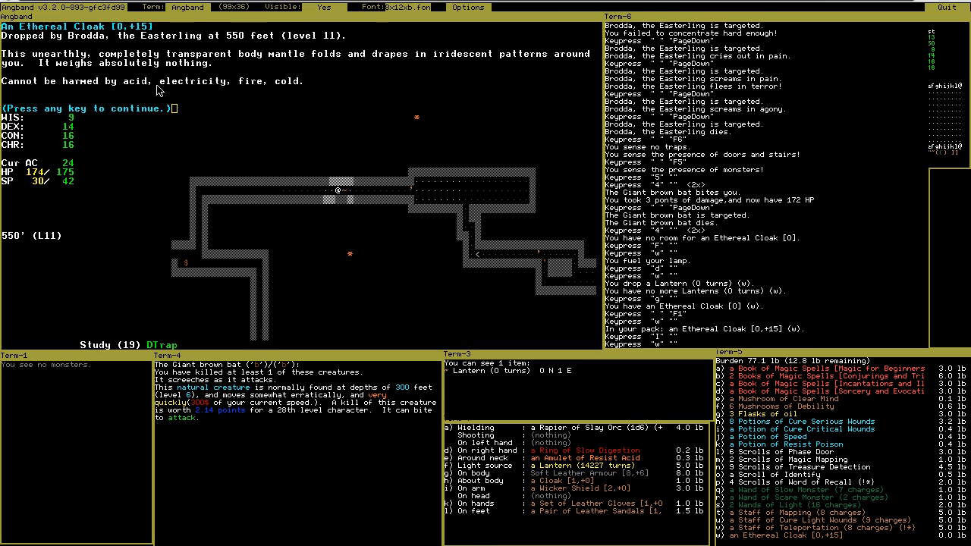
mouse_move(336, 101)
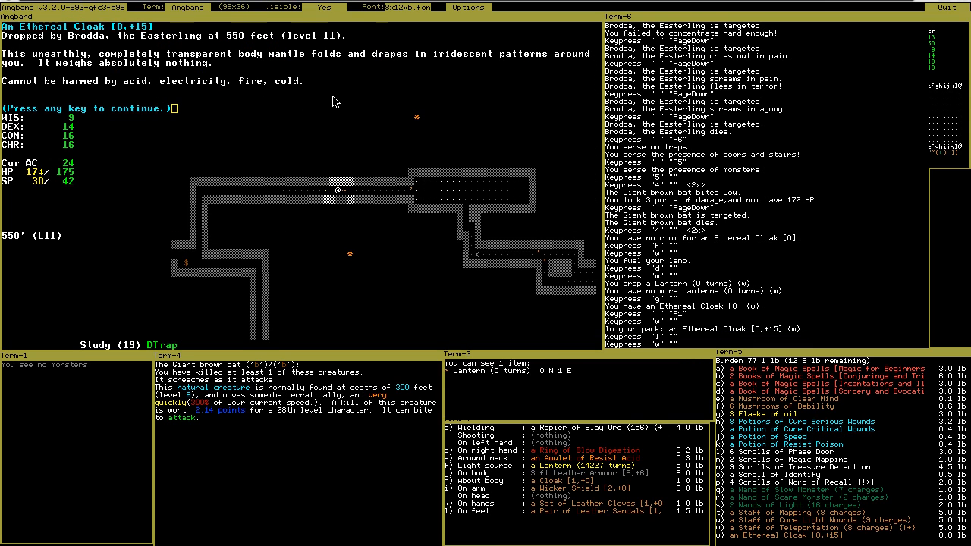
key("Escape")
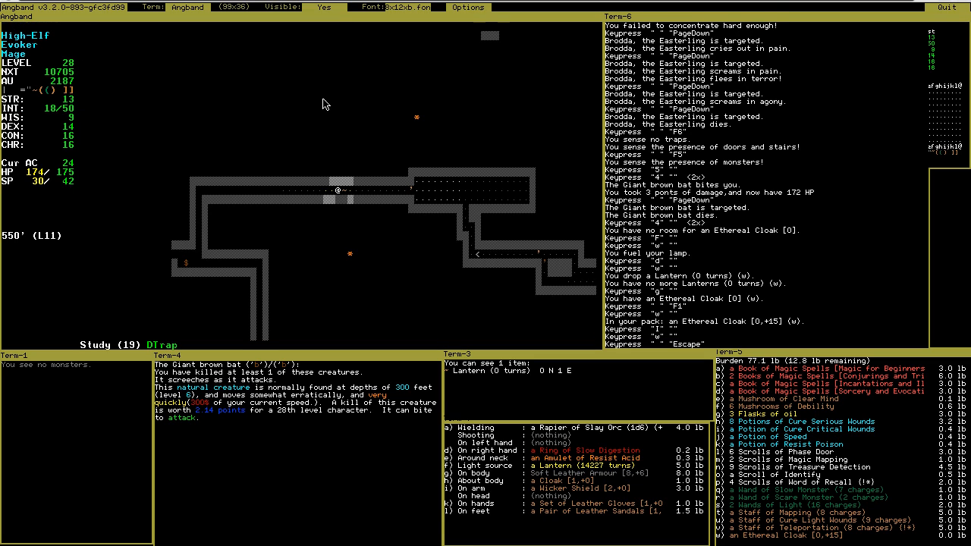
- Wear the Ethereal Cloak and put on the Ring of Open Wounds
key("w")
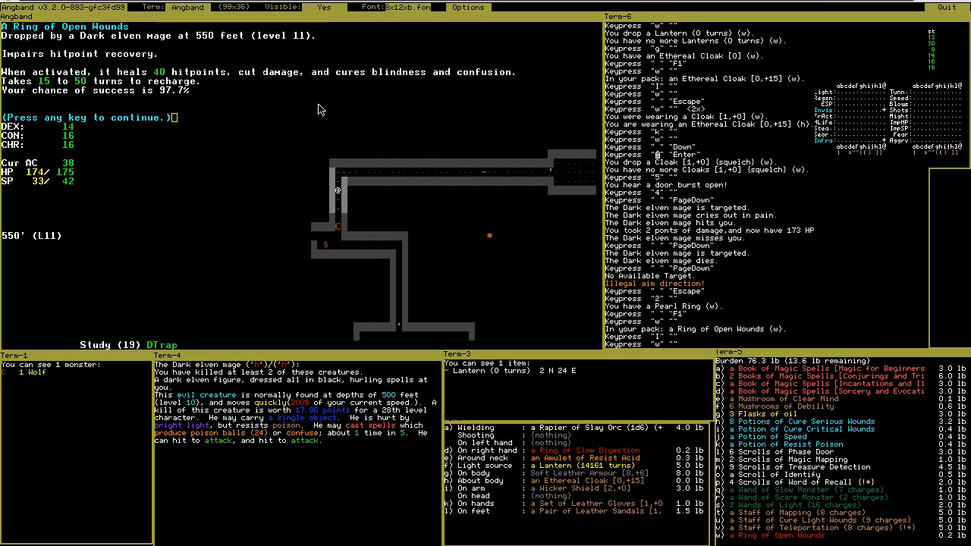
mouse_move(30, 71)
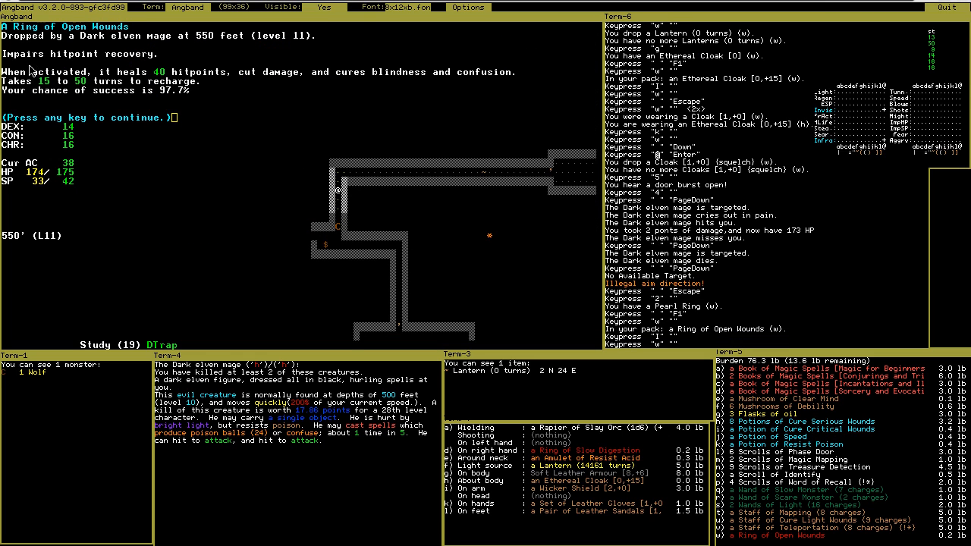
mouse_move(90, 63)
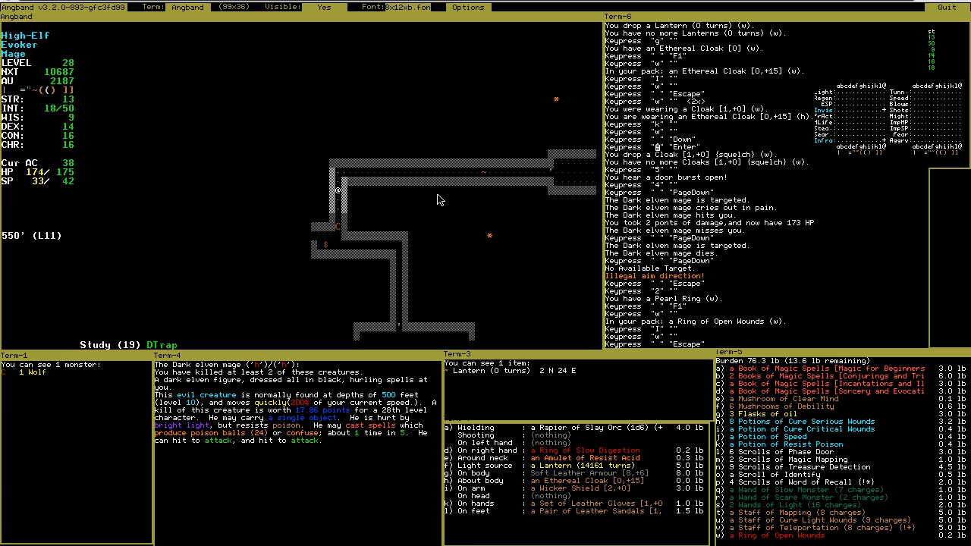
key("w")
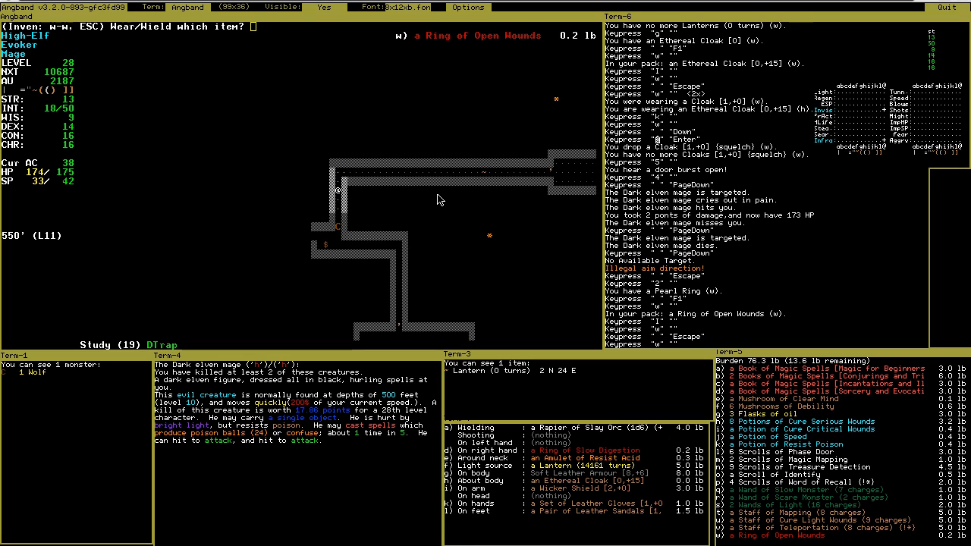
key("w")
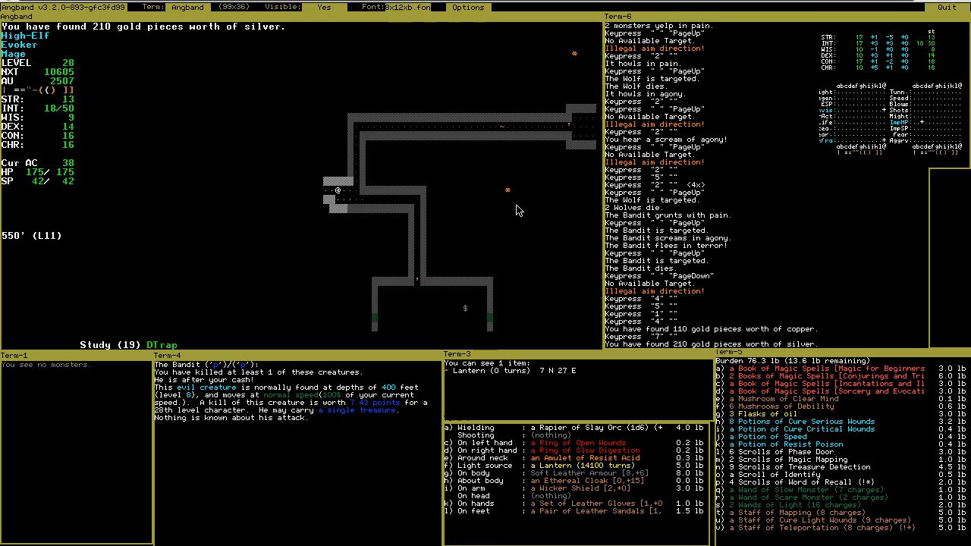
- Activate the Ring of Open Wounds worn on the left hand
key("A")
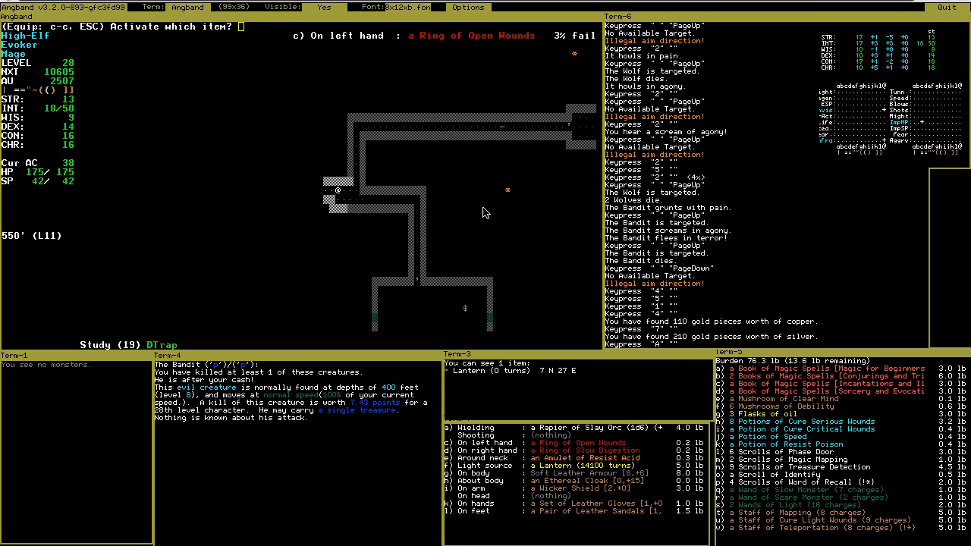
mouse_move(659, 287)
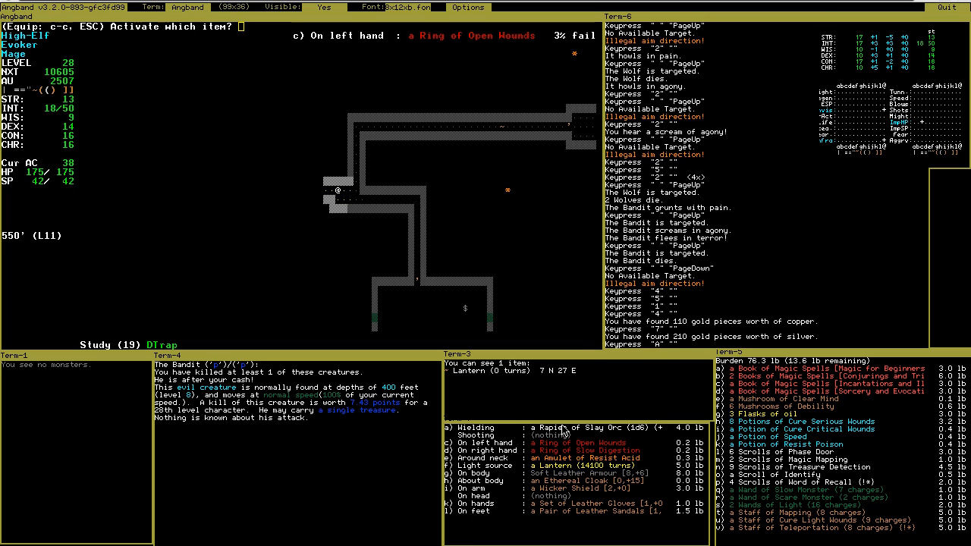
mouse_move(364, 72)
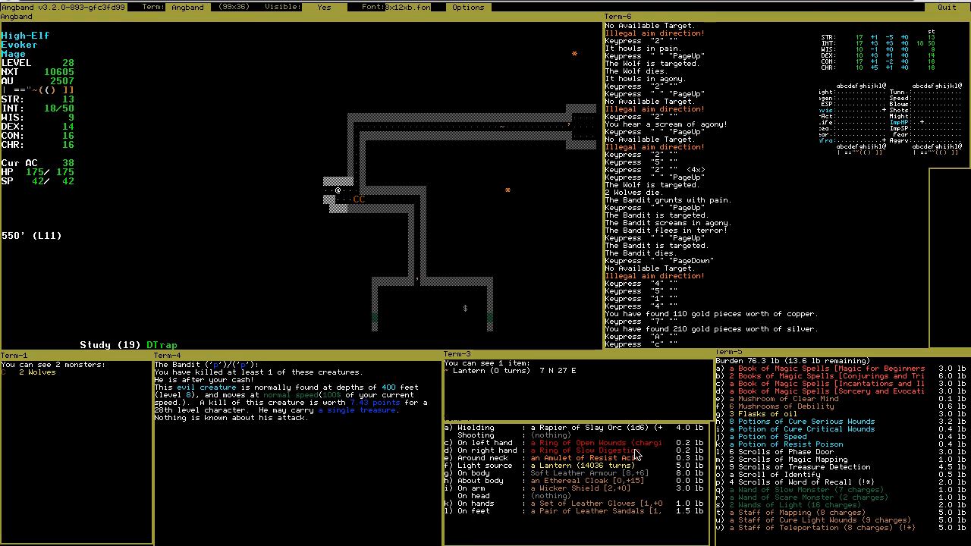
key("t")
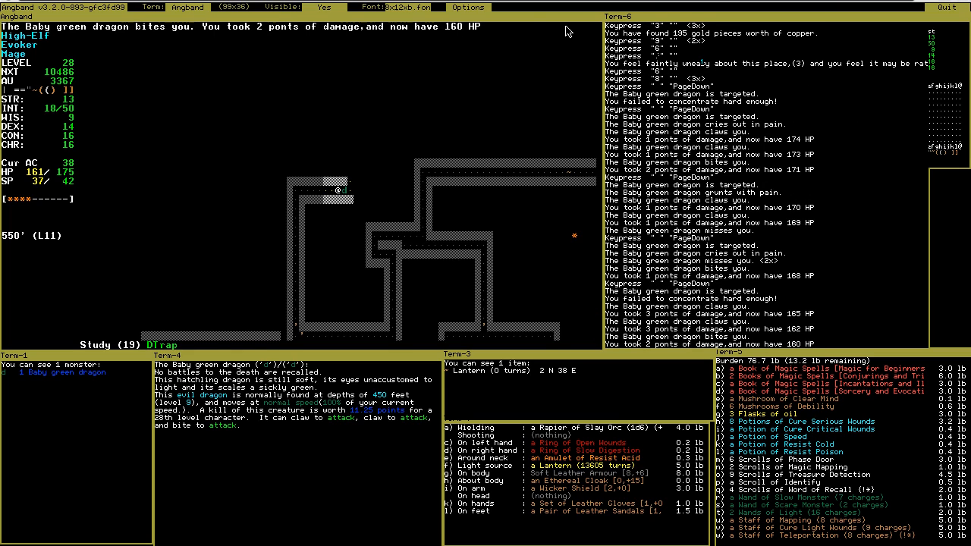
mouse_move(237, 410)
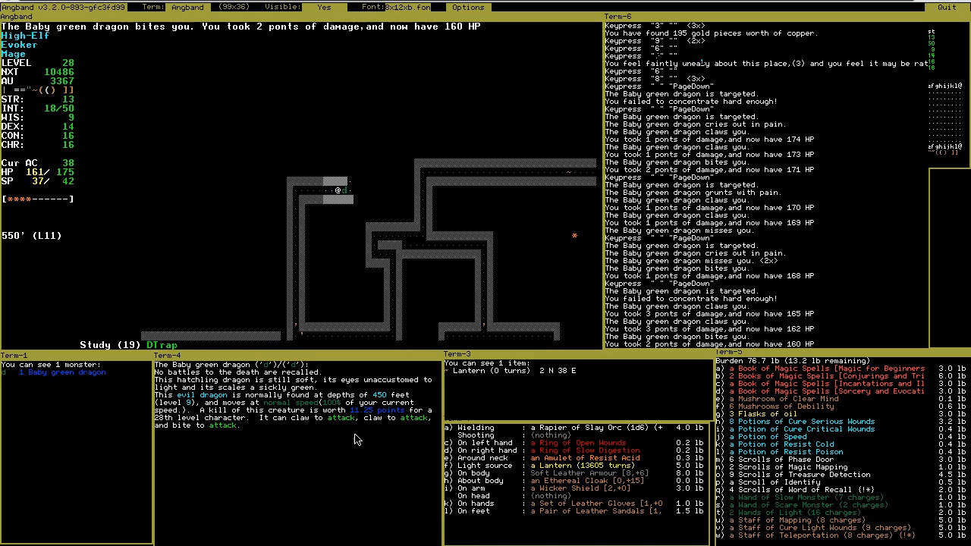
mouse_move(212, 444)
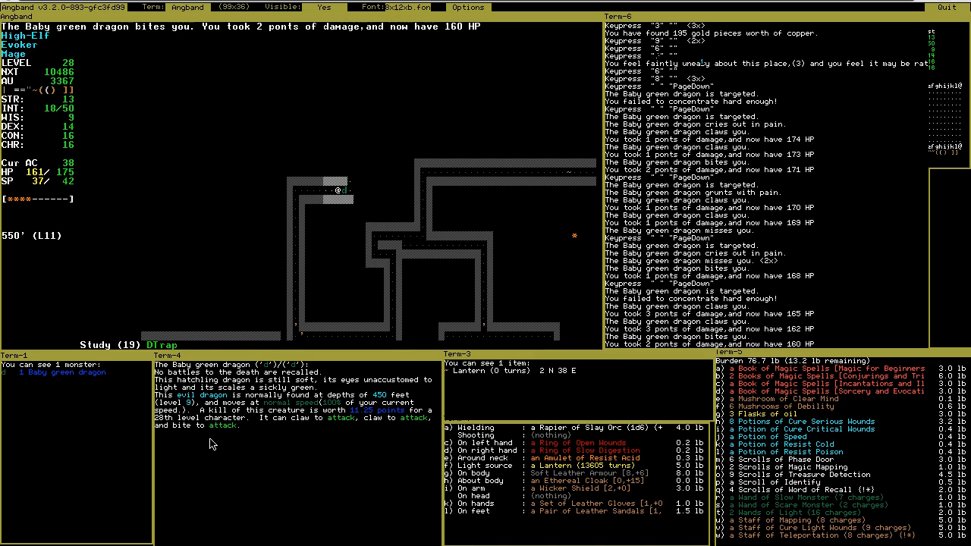
mouse_move(572, 63)
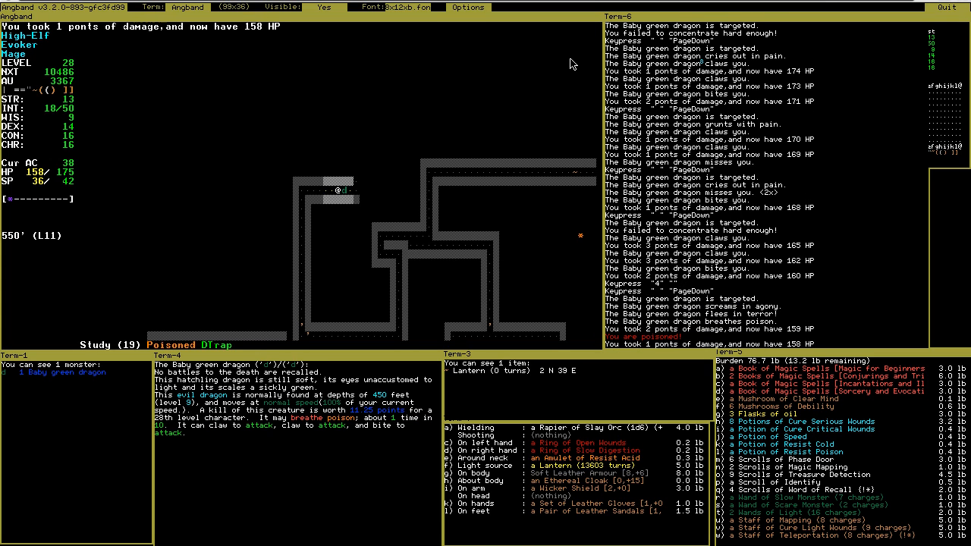
mouse_move(690, 382)
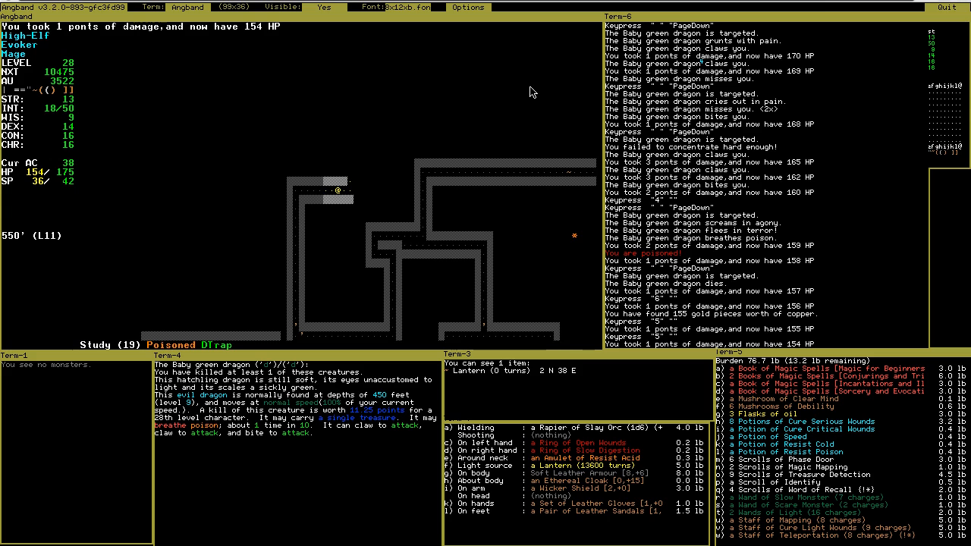
- Cast a spell at the baby green dragon to finish it off
key("m")
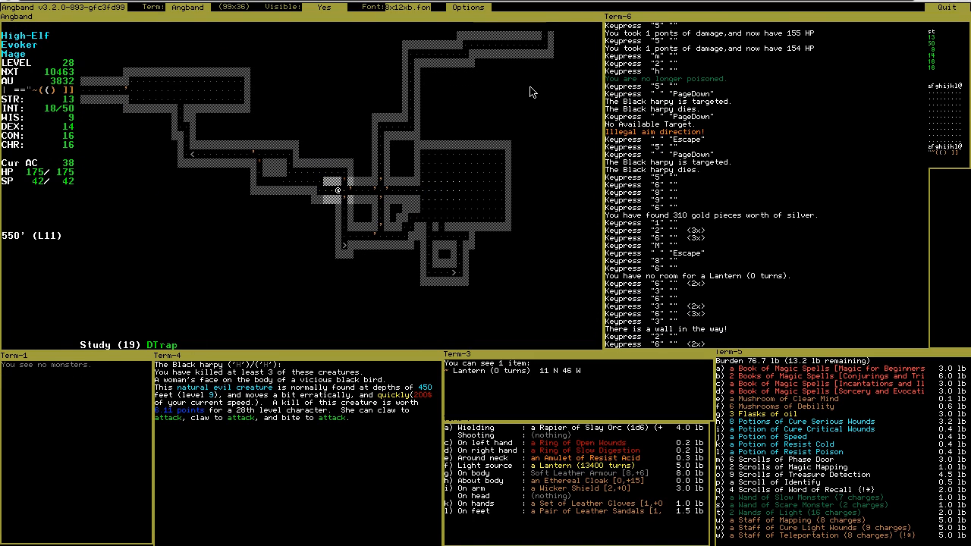
- Take the down staircase to 600 ft
key(">")
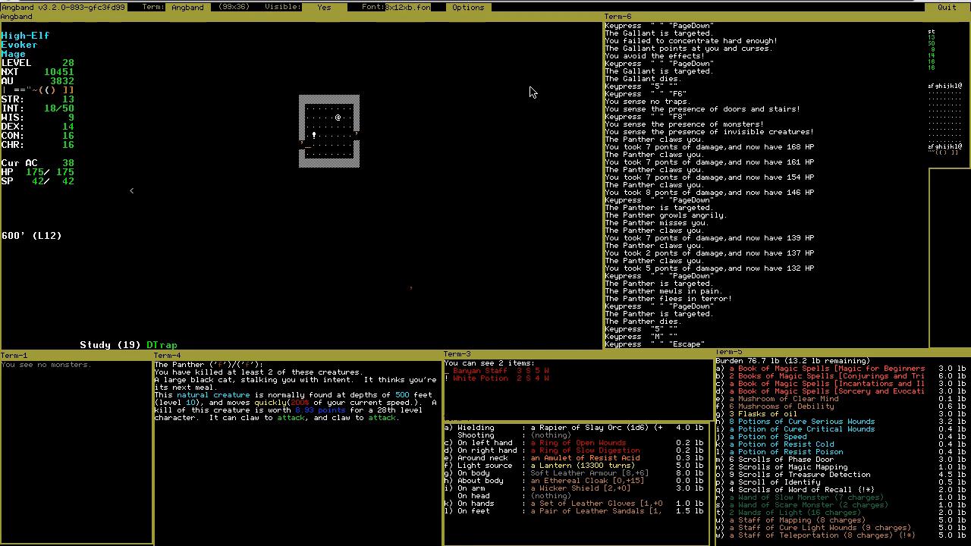
- Read the Treasure Detection and Magic Mapping scrolls
key("r")
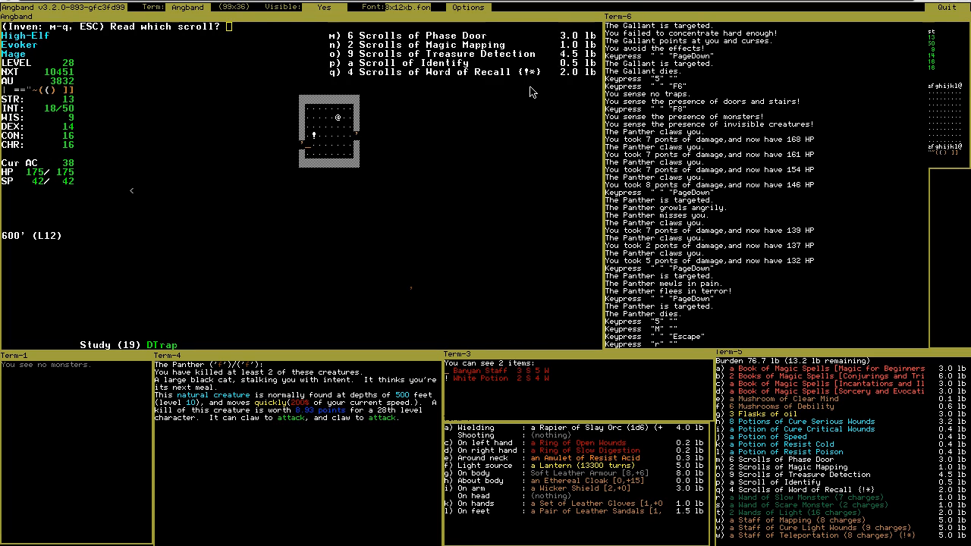
key("o")
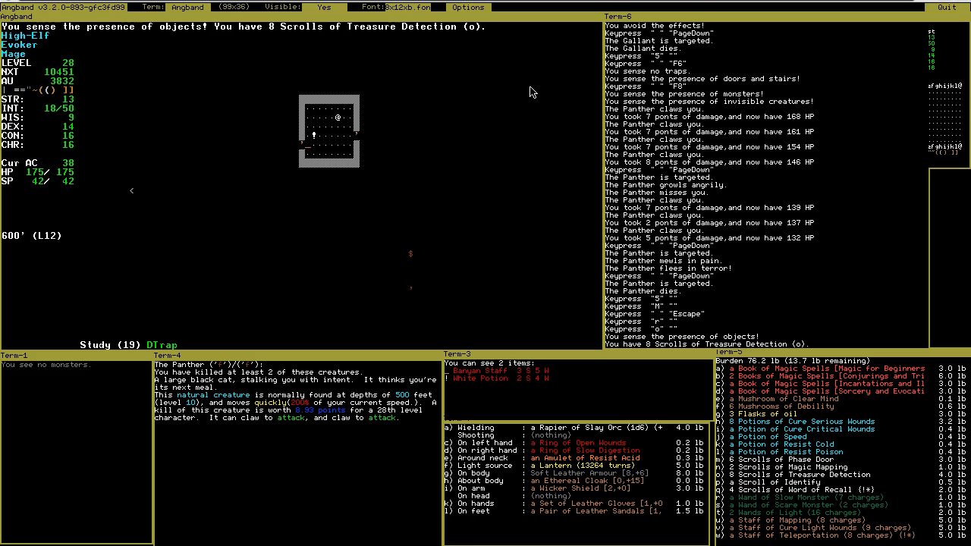
key("r")
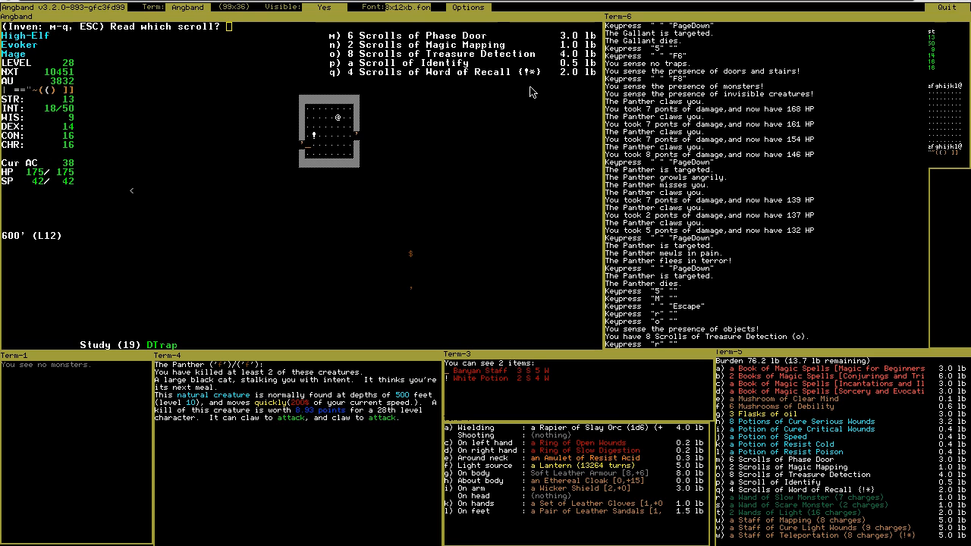
key("n")
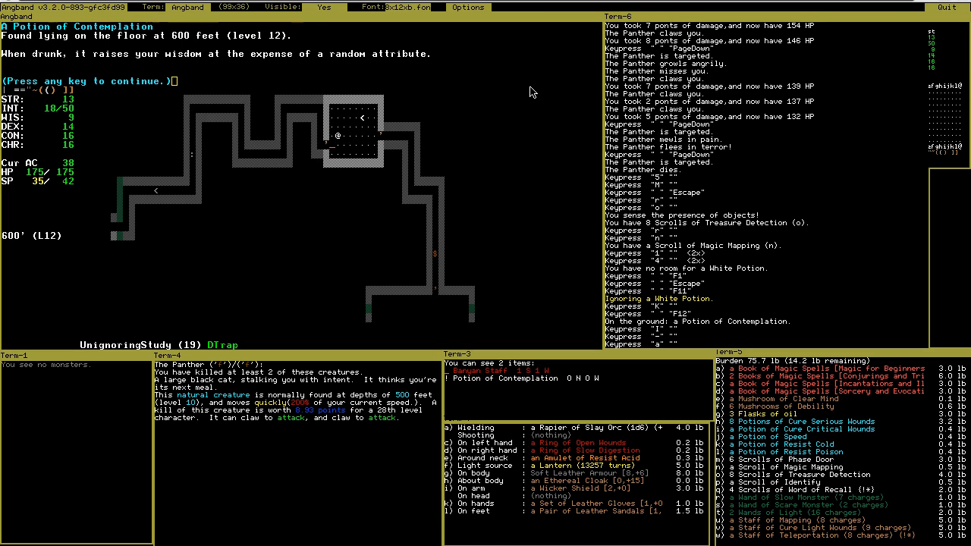
- Dismiss the Potion of Contemplation description
key("space")
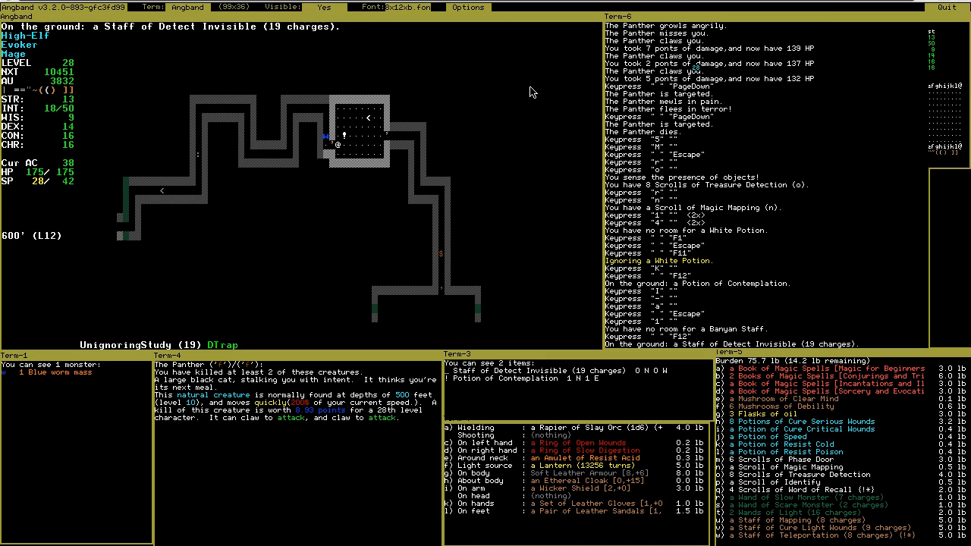
mouse_move(724, 330)
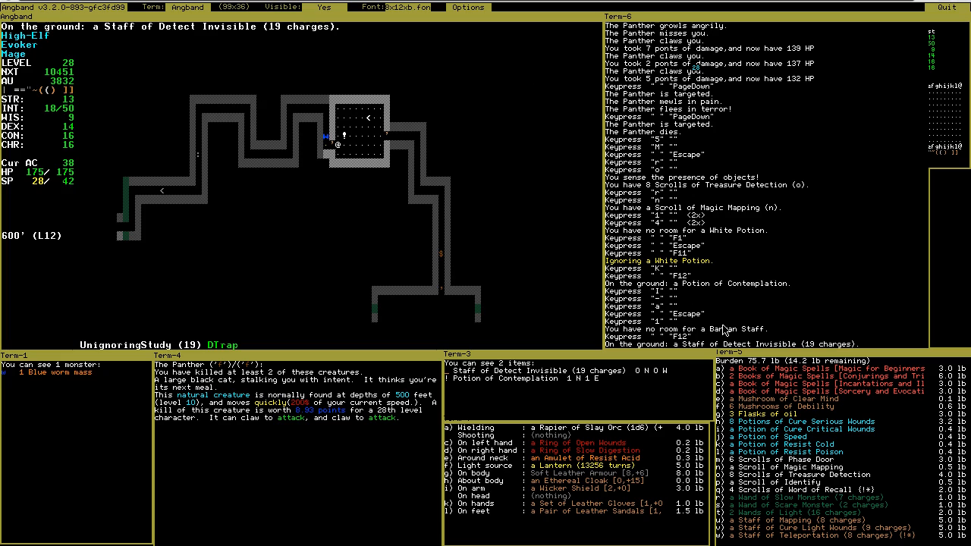
mouse_move(701, 355)
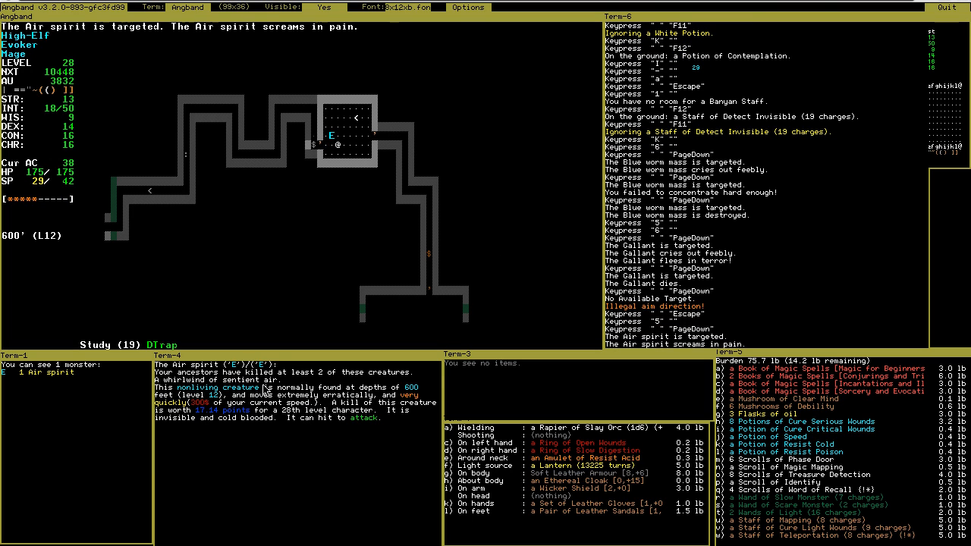
mouse_move(210, 403)
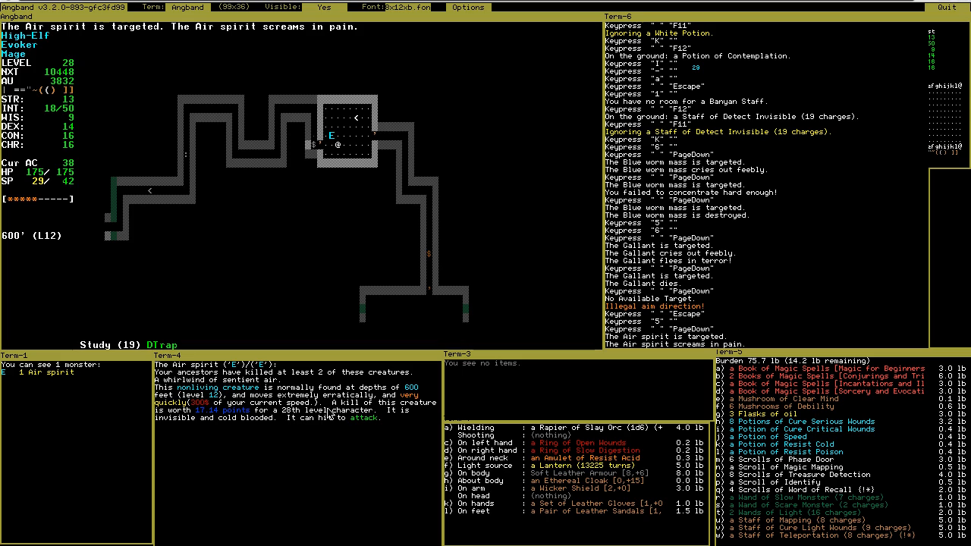
mouse_move(571, 141)
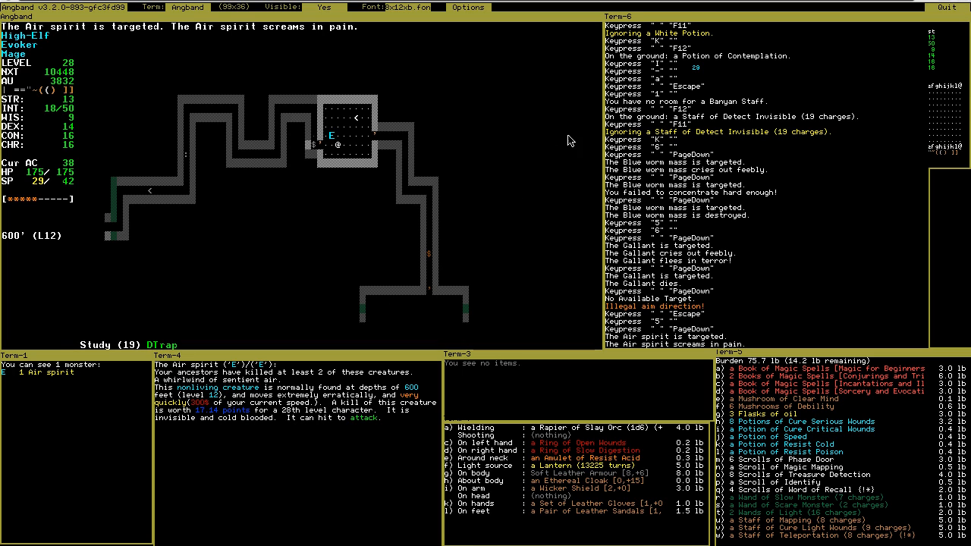